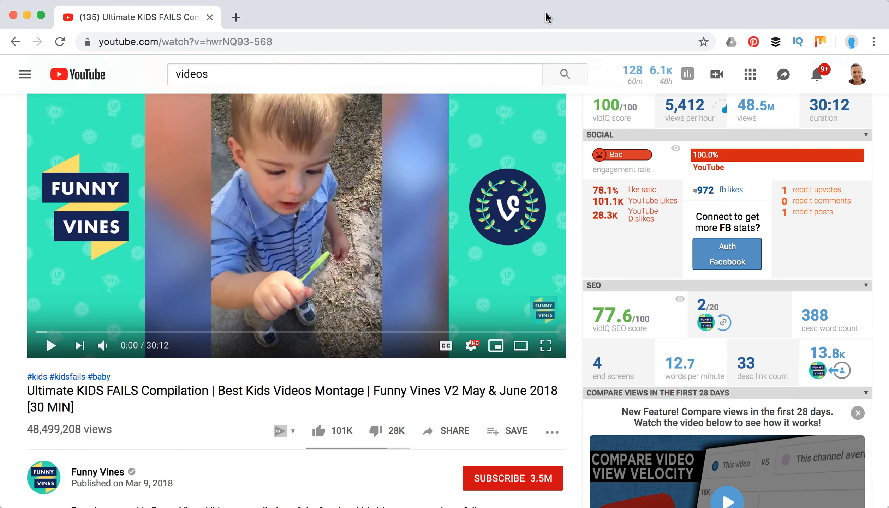
mouse_move(78, 463)
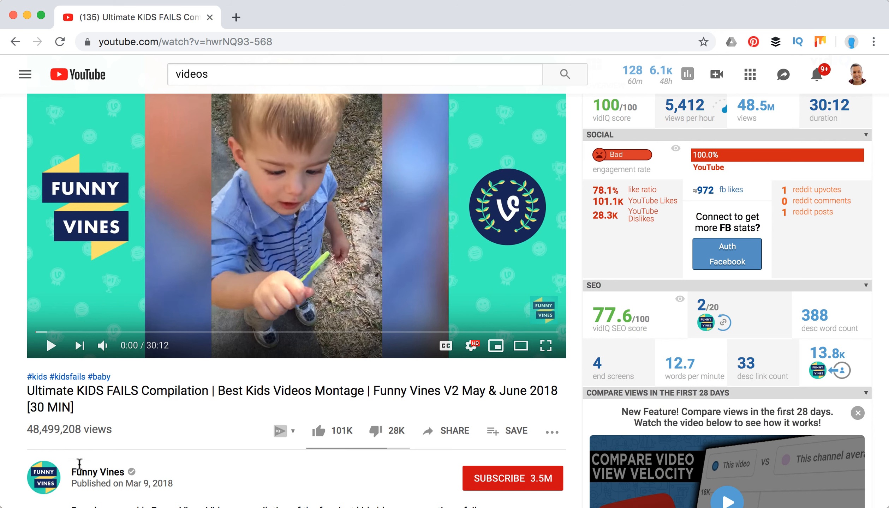
mouse_move(97, 472)
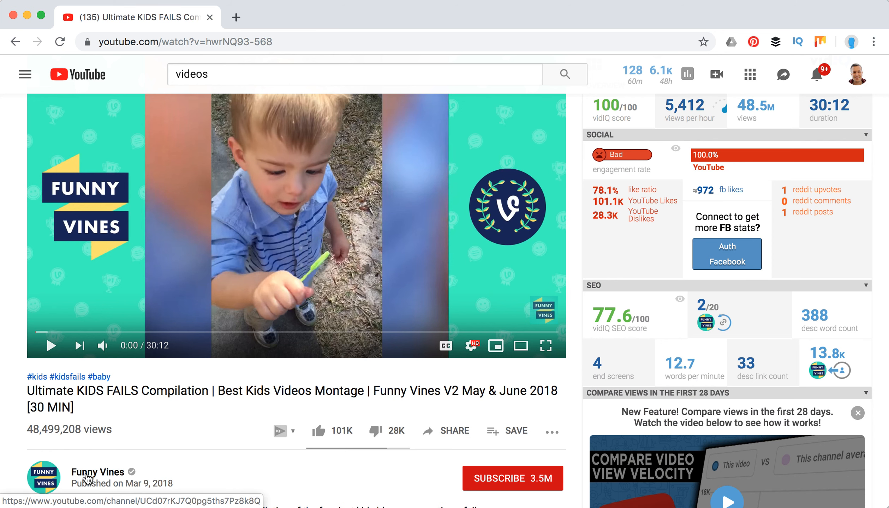
Go to the Funny Vines channel page (3.5M subscribers) from the video's channel name.
left_click(97, 472)
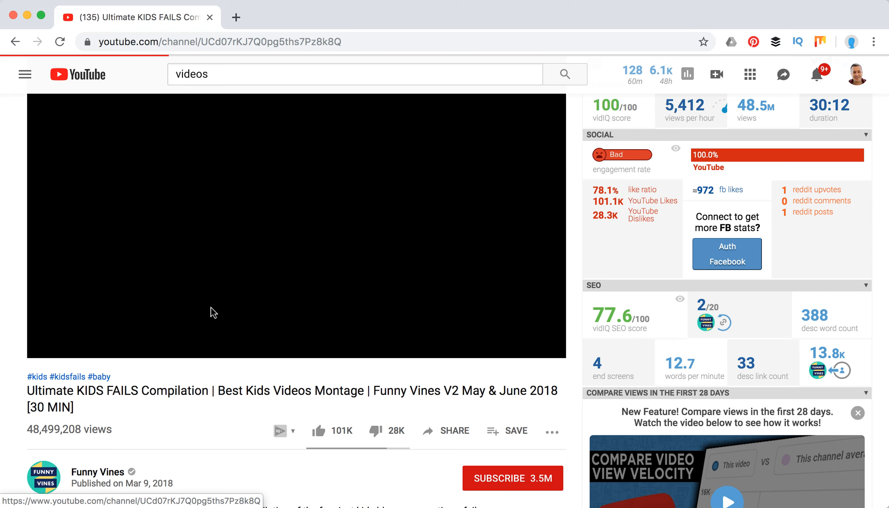
left_click(97, 472)
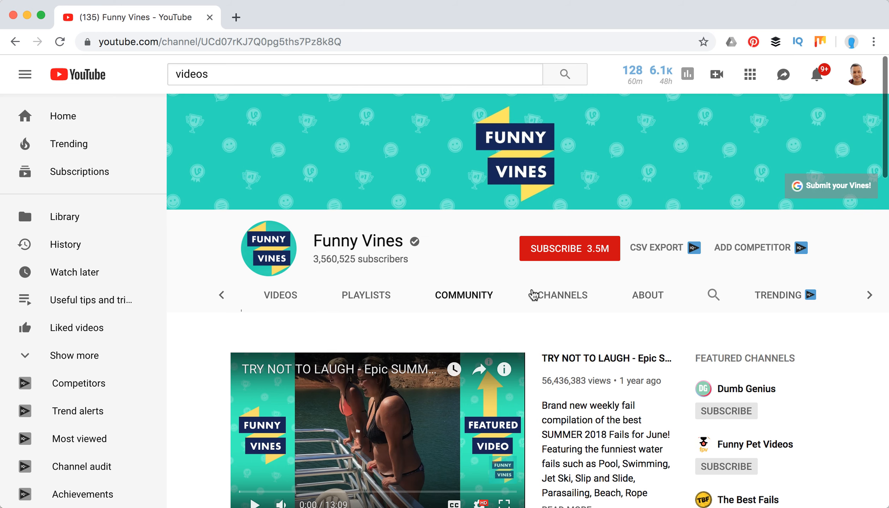
scroll("down", 3)
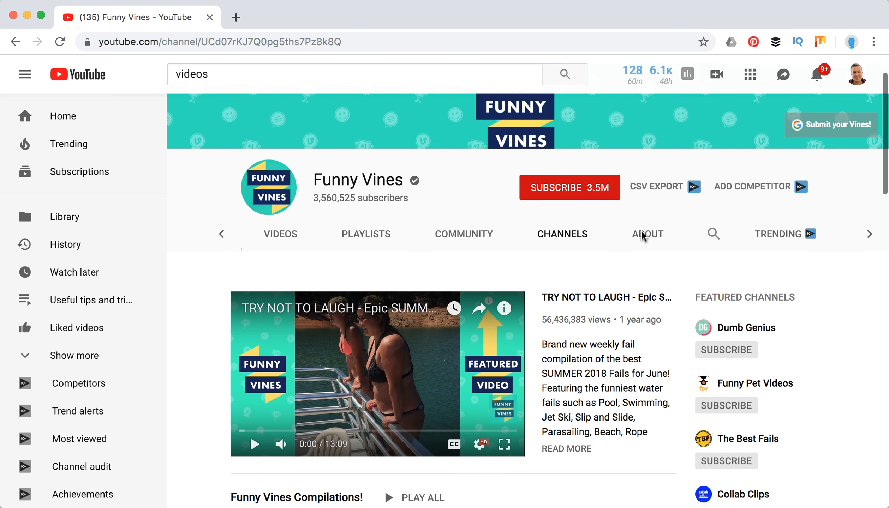
View the Funny Vines About page with its description, May 10, 2013 join date and view count.
left_click(647, 234)
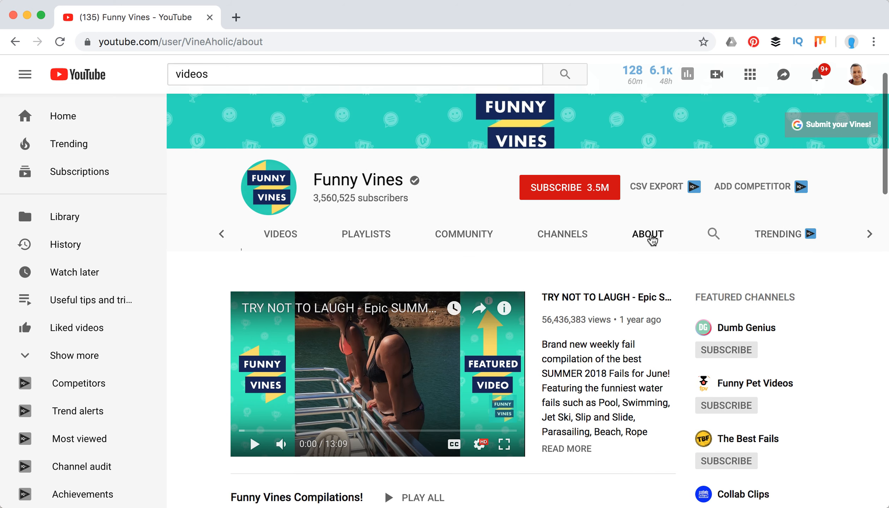
left_click(646, 234)
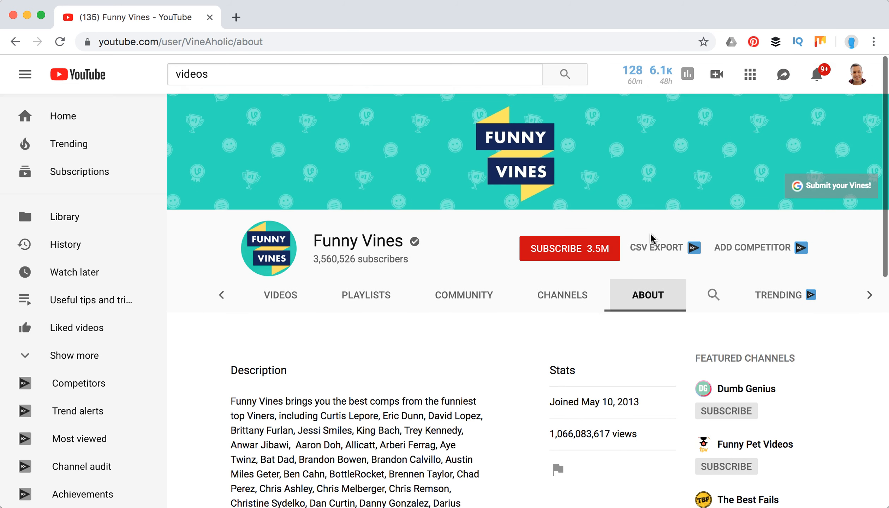
scroll("down", 3)
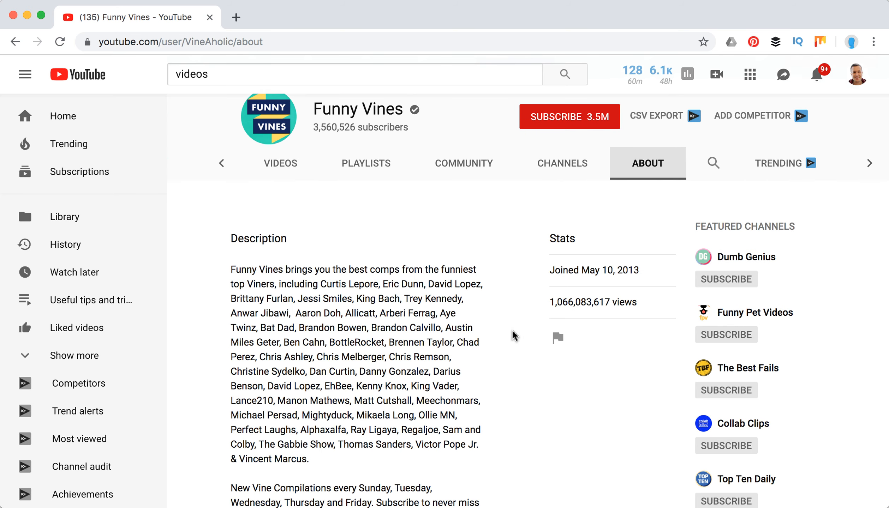
mouse_move(557, 338)
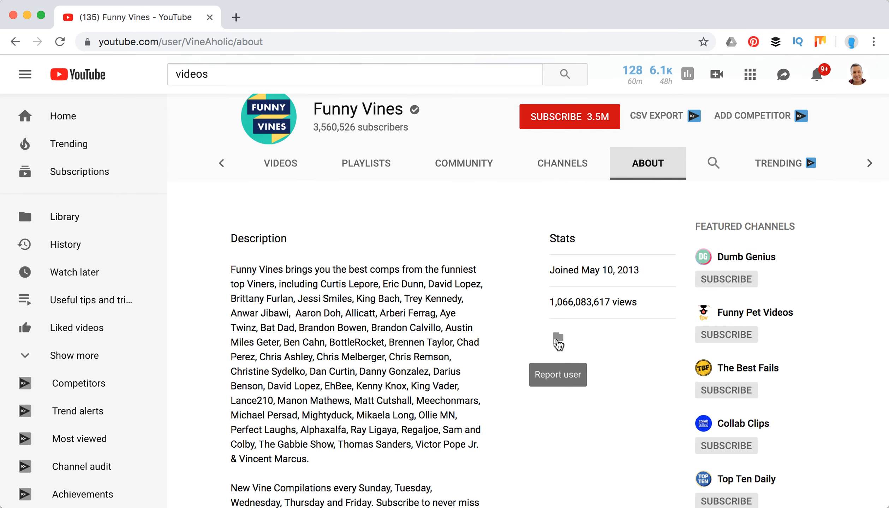
left_click(558, 340)
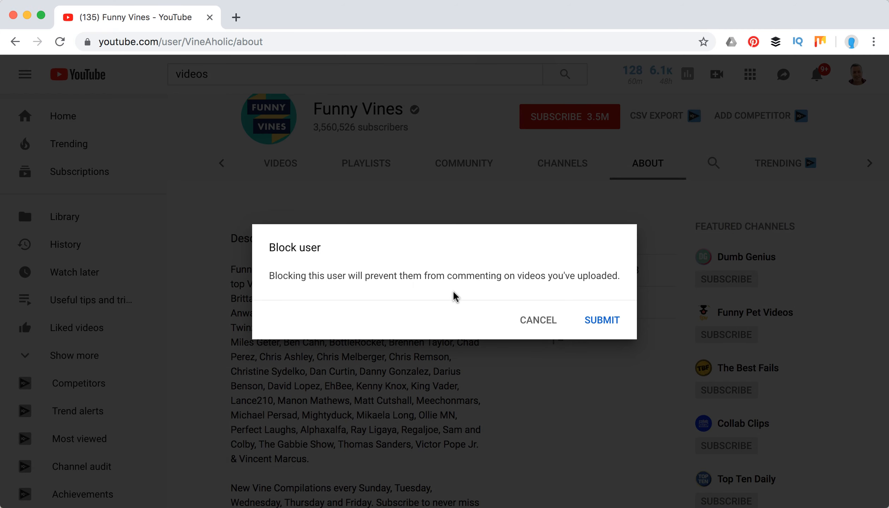
mouse_move(463, 294)
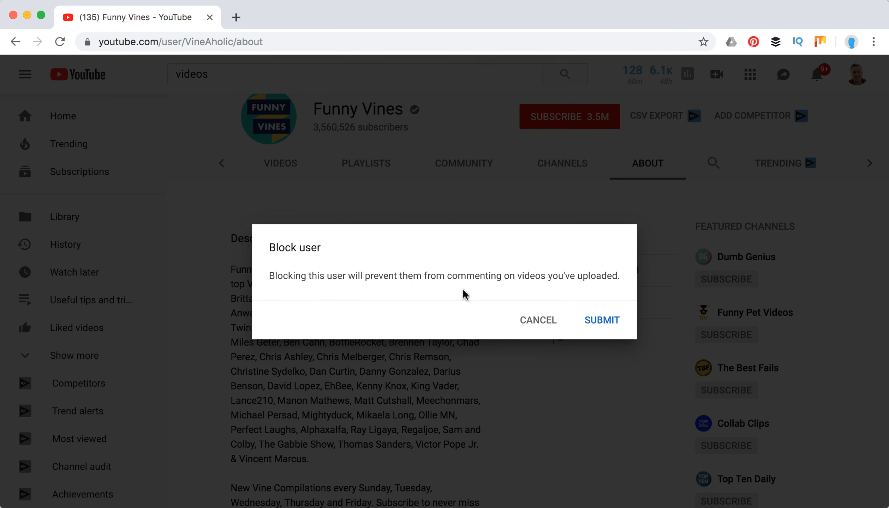
mouse_move(568, 322)
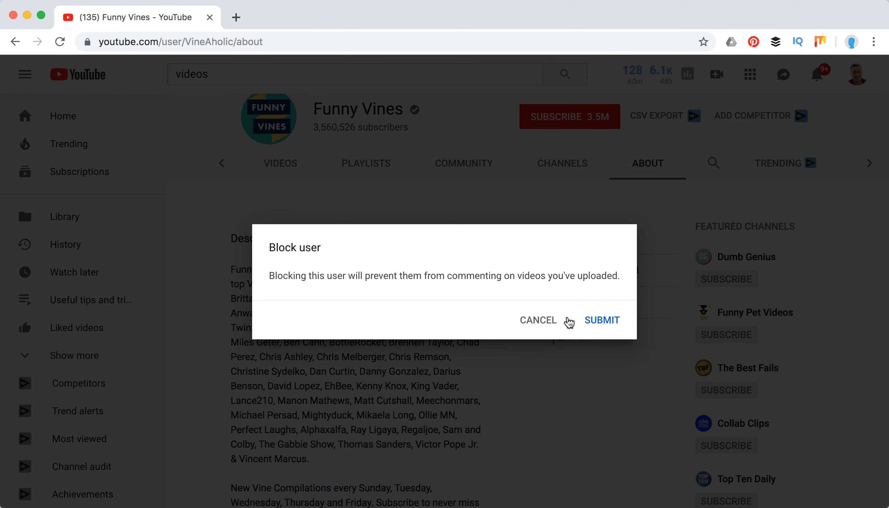
mouse_move(530, 324)
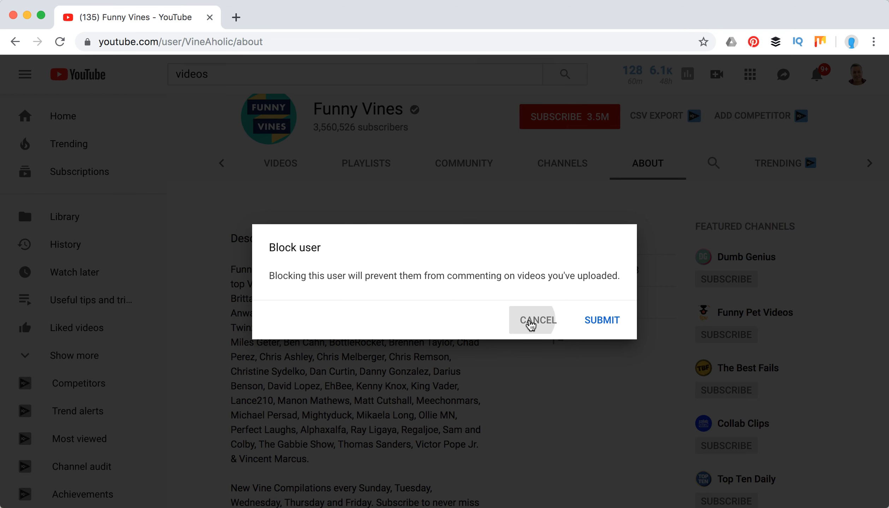
left_click(537, 320)
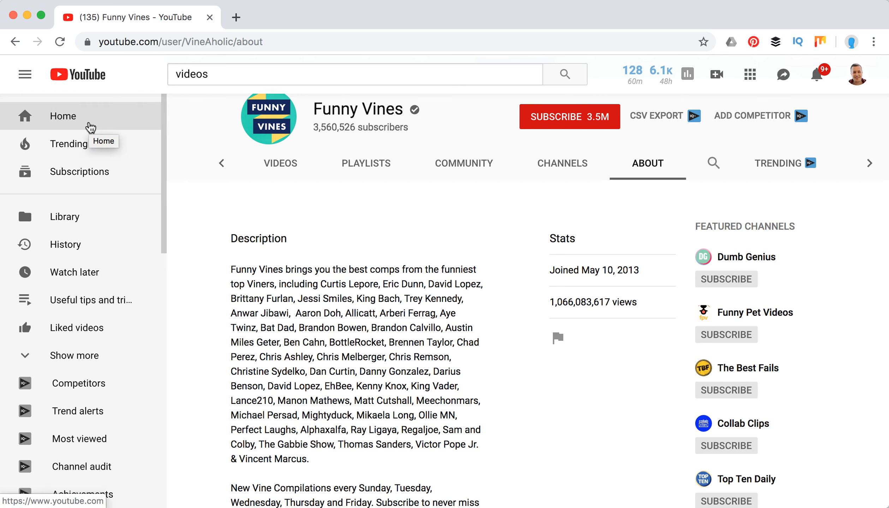
mouse_move(167, 160)
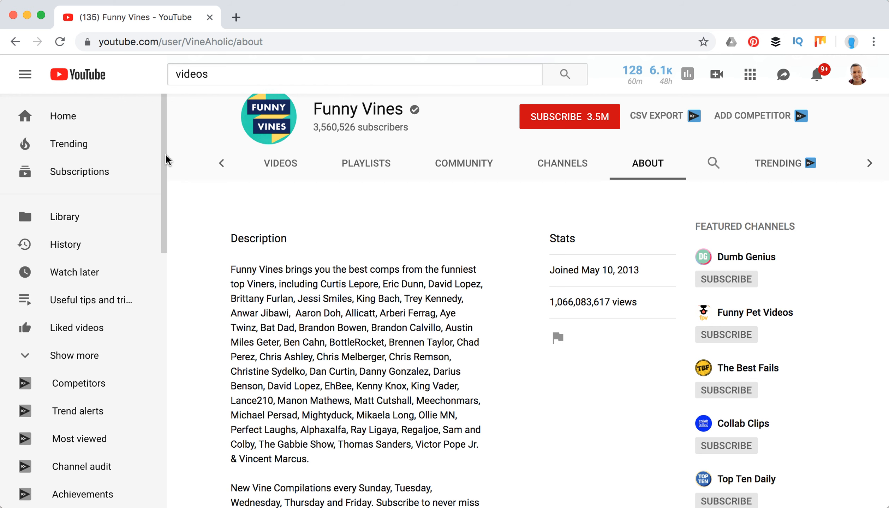